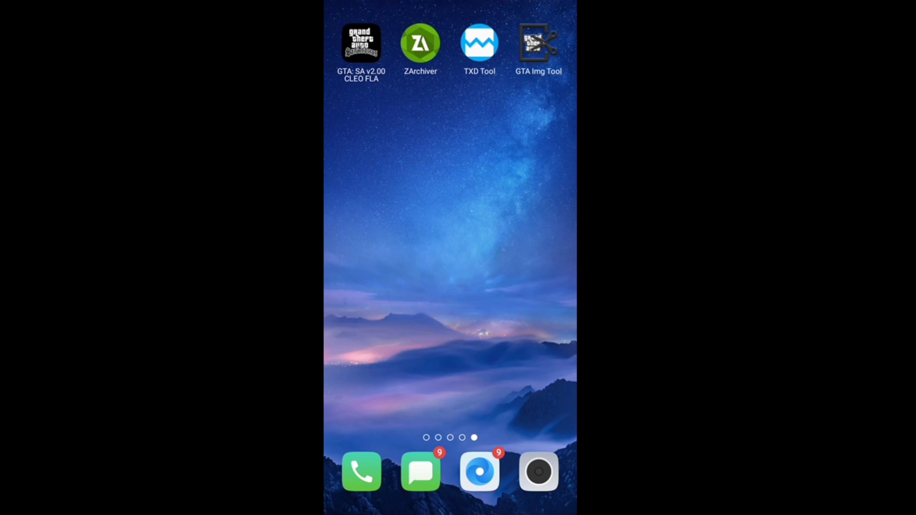
Launch ZArchiver and go into the Download folder holding the LIGHTNING MCQUEEN files
{"action": "left_click", "coordinate": [420, 42]}
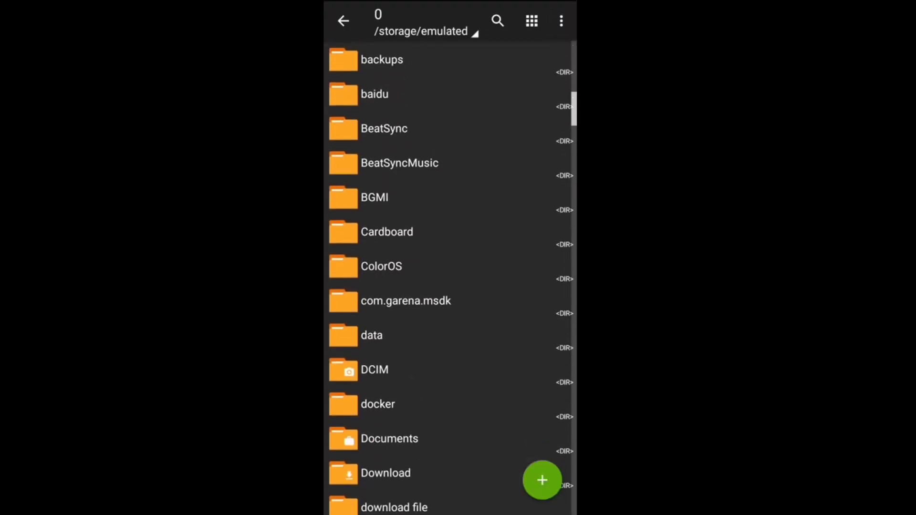
{"action": "scroll", "scroll_direction": "down", "scroll_amount": 3}
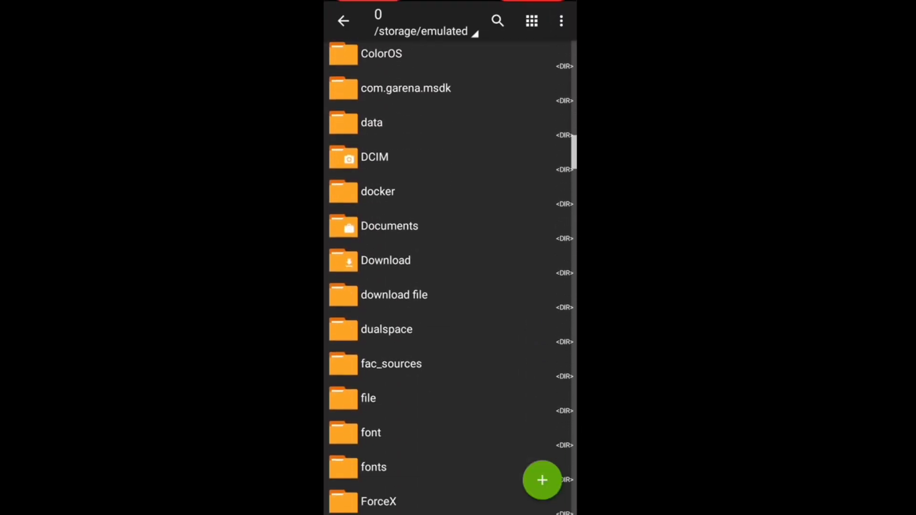
{"action": "left_click", "coordinate": [386, 260]}
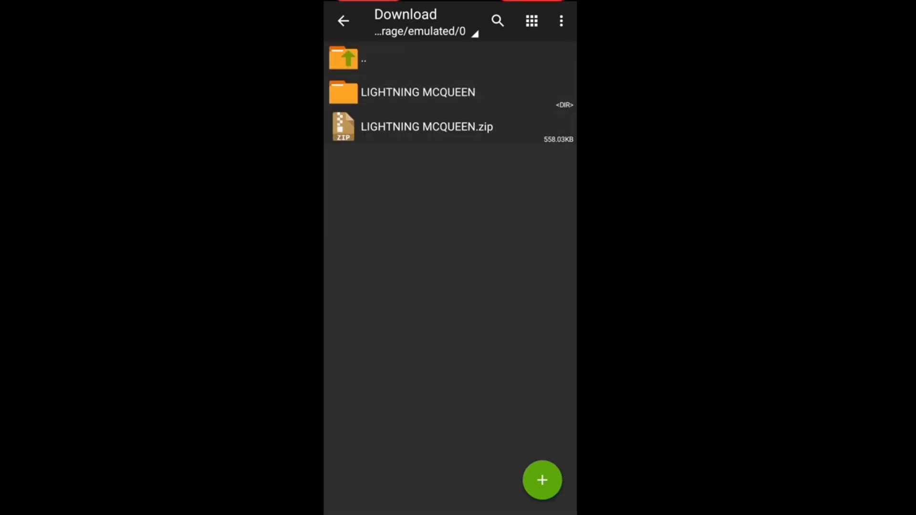
Extract LIGHTNING MCQUEEN.zip into its own folder, replacing the existing file, then return home
{"action": "left_click", "coordinate": [426, 127]}
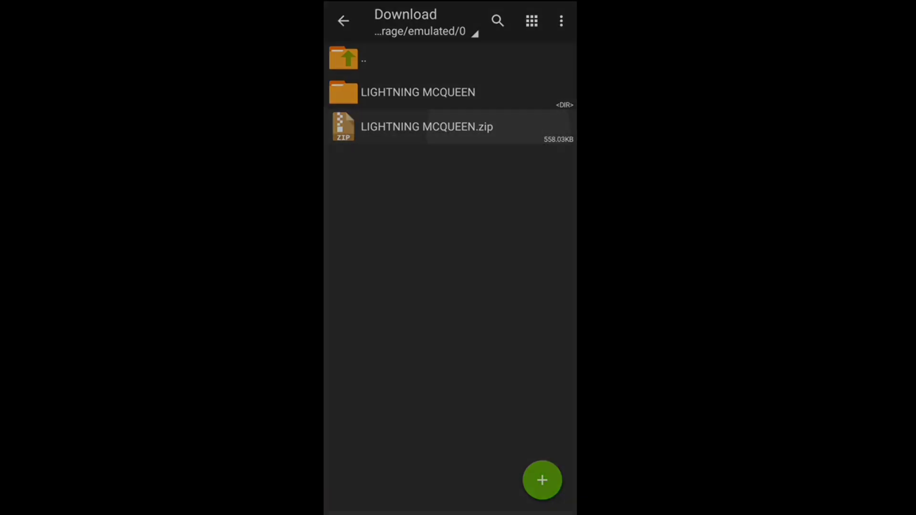
{"action": "left_click", "coordinate": [426, 127]}
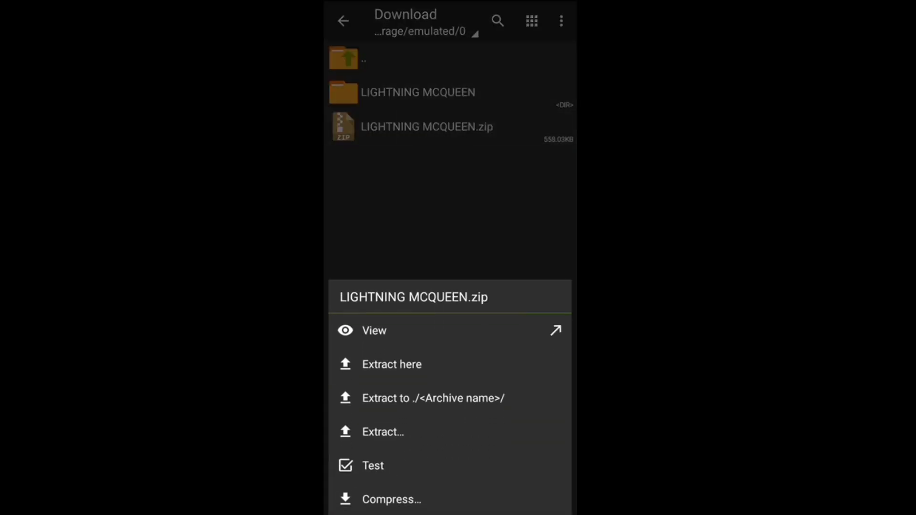
{"action": "left_click", "coordinate": [391, 363]}
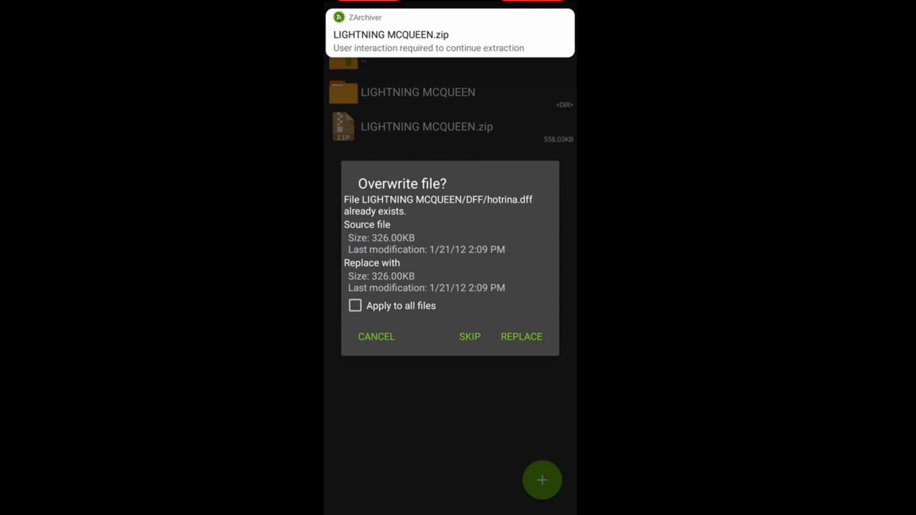
{"action": "left_click", "coordinate": [520, 337]}
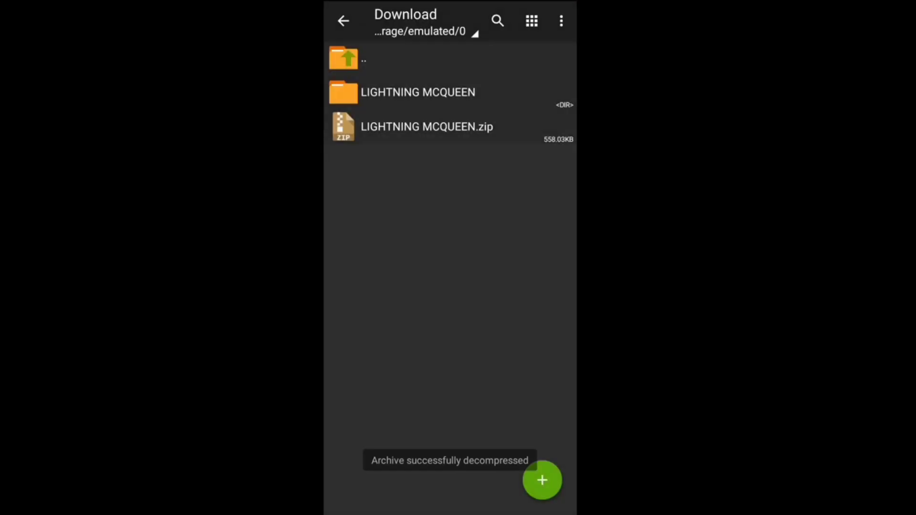
{"action": "left_click", "coordinate": [418, 91]}
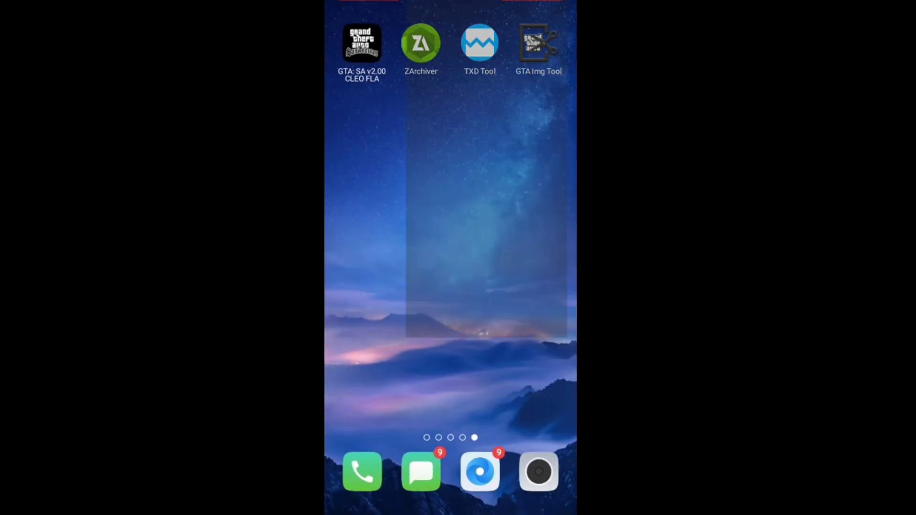
Launch GTA Img Tool and load gta3.img from the game's texdb folder
{"action": "left_click", "coordinate": [537, 42]}
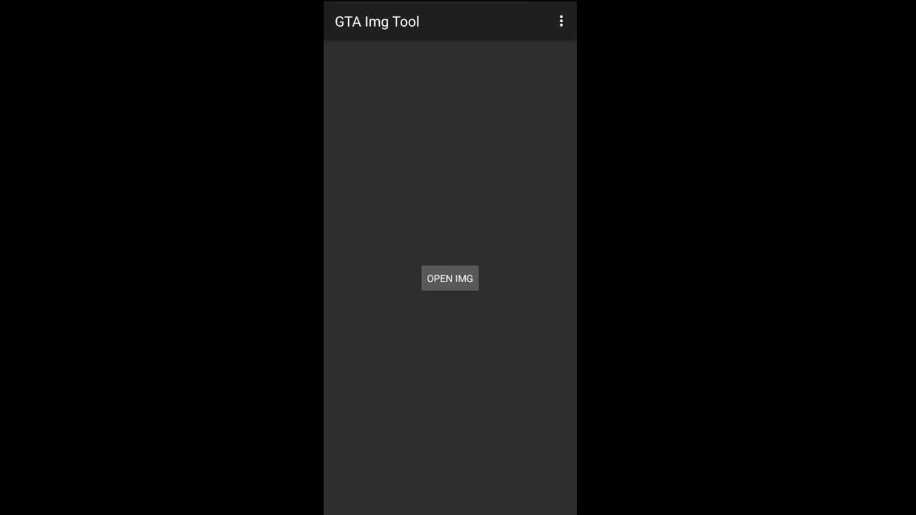
{"action": "left_click", "coordinate": [449, 278]}
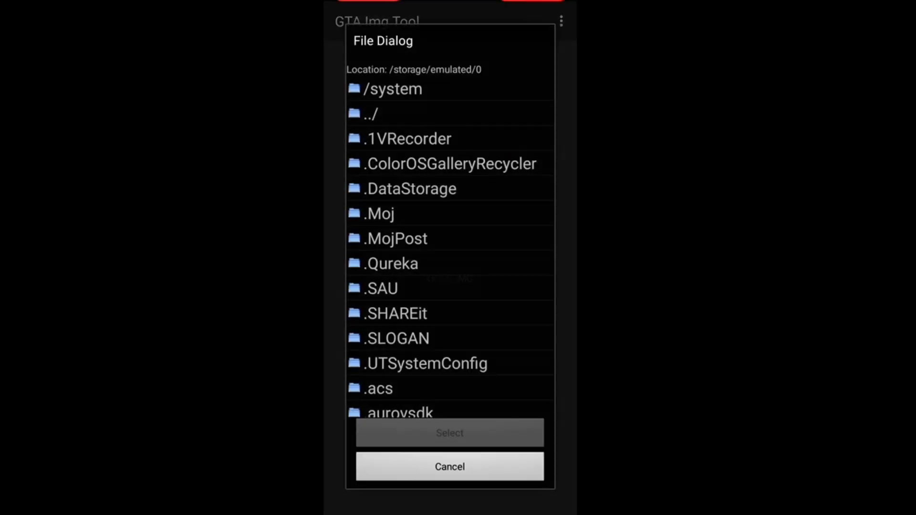
{"action": "scroll", "scroll_direction": "down", "scroll_amount": 3}
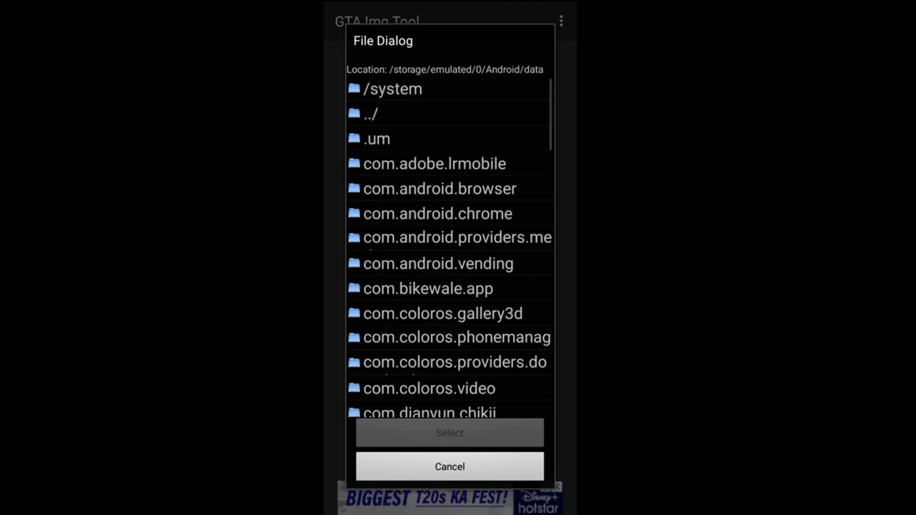
{"action": "scroll", "scroll_direction": "down", "scroll_amount": 3}
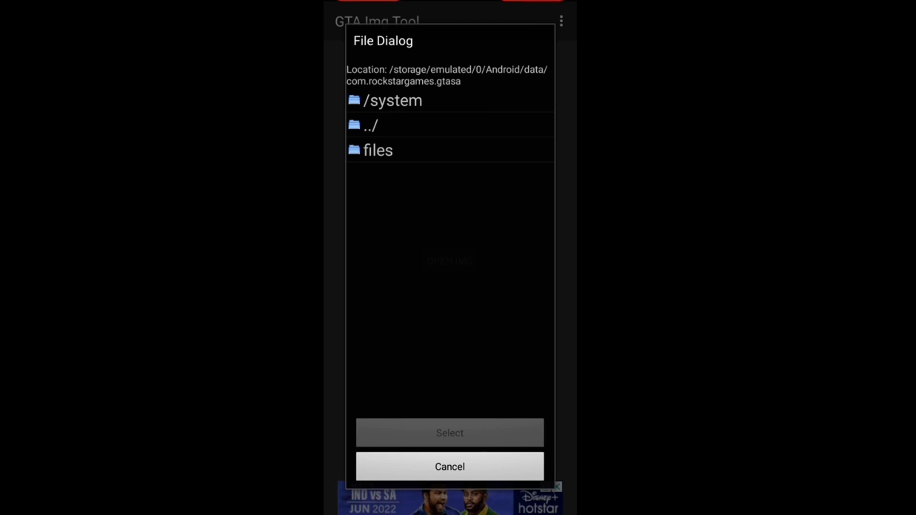
{"action": "left_click", "coordinate": [378, 150]}
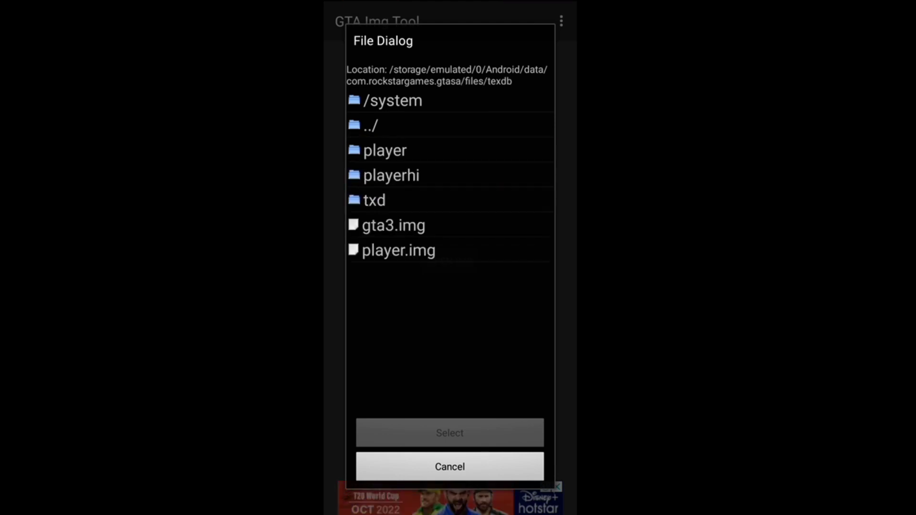
{"action": "left_click", "coordinate": [393, 225]}
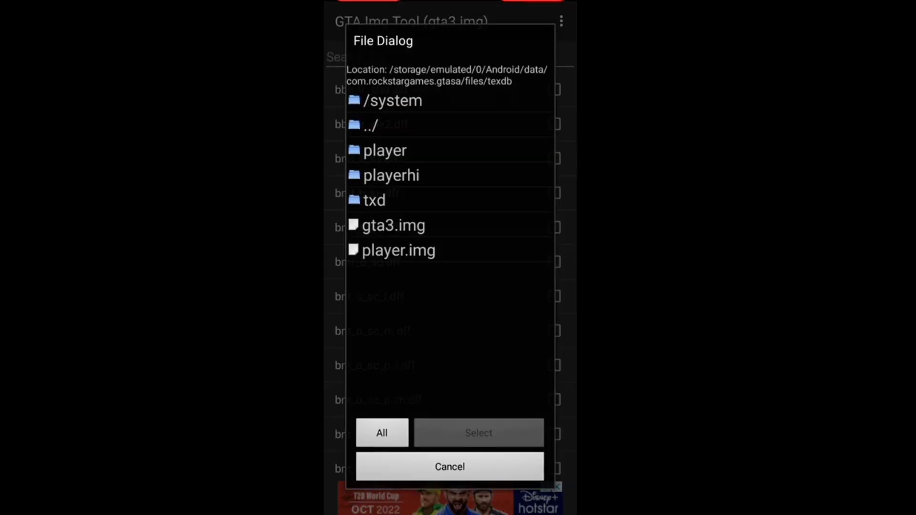
Add hotrina.dff from Download/LIGHTNING MCQUEEN/DFF into gta3.img
{"action": "left_click", "coordinate": [369, 124]}
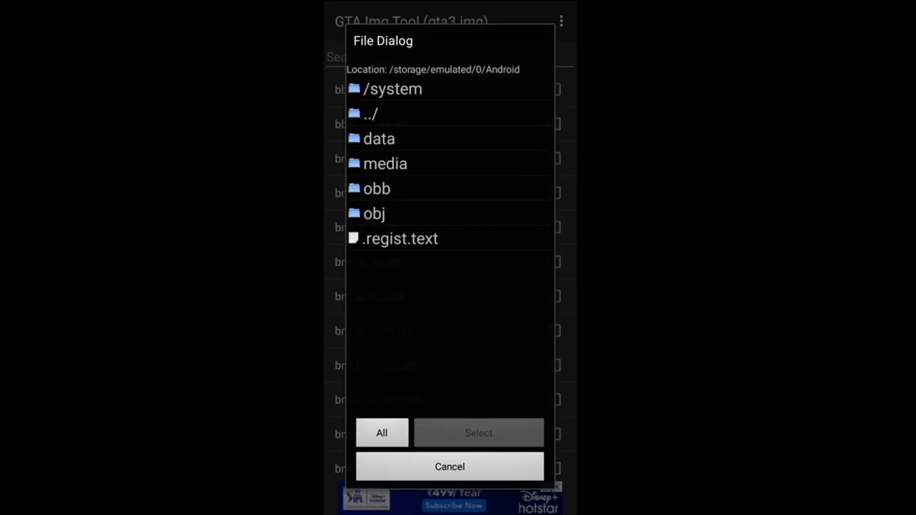
{"action": "left_click", "coordinate": [369, 114]}
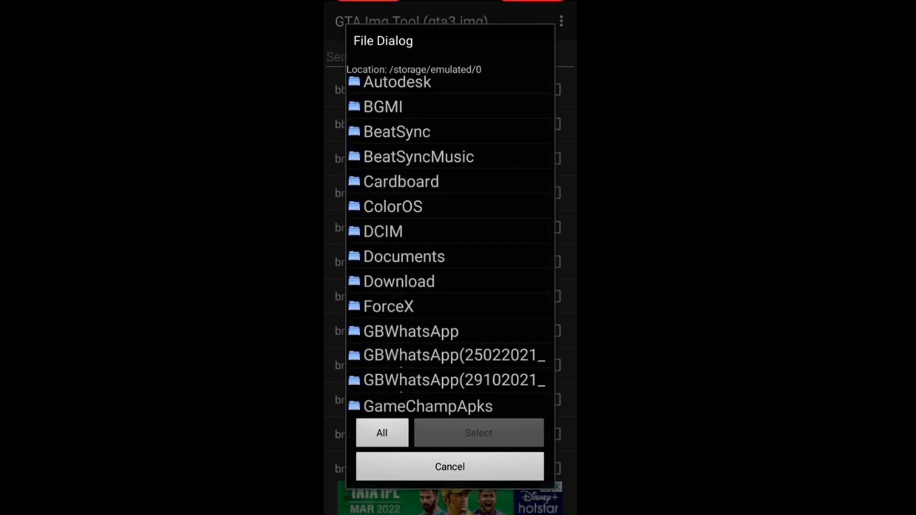
{"action": "left_click", "coordinate": [398, 281]}
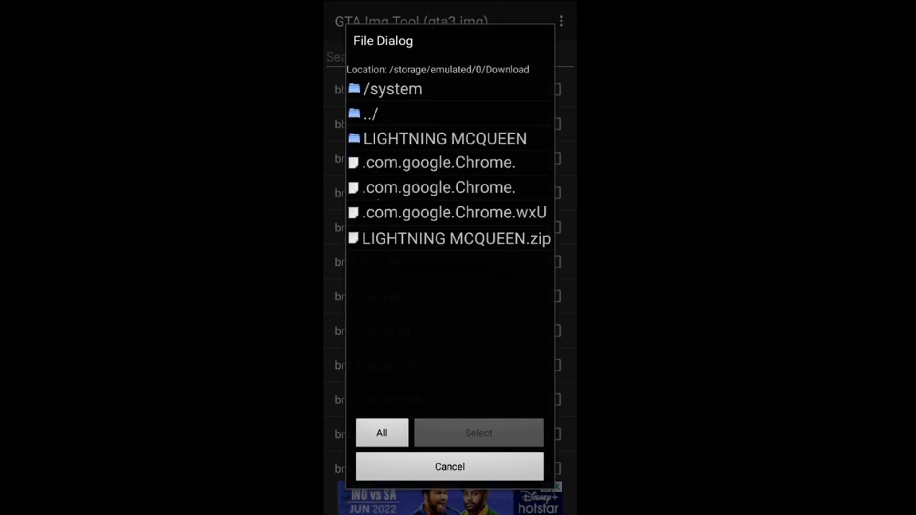
{"action": "left_click", "coordinate": [444, 139]}
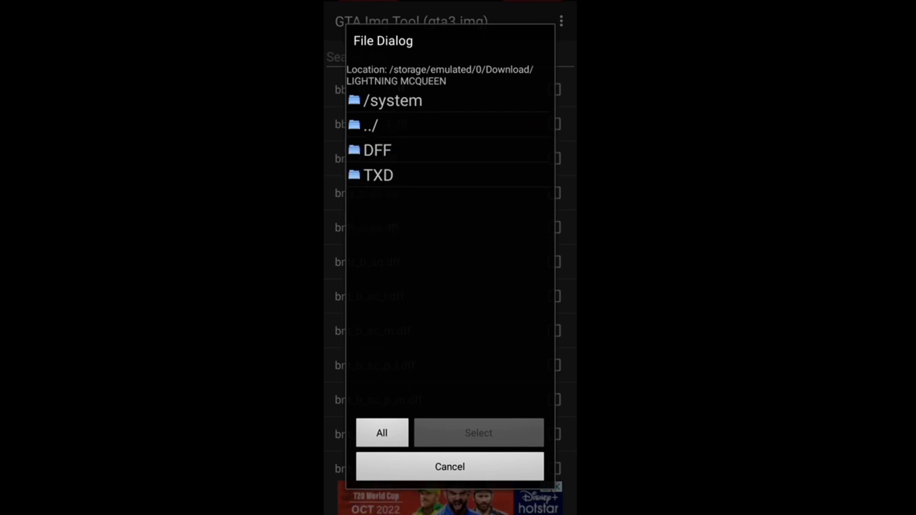
{"action": "left_click", "coordinate": [378, 150]}
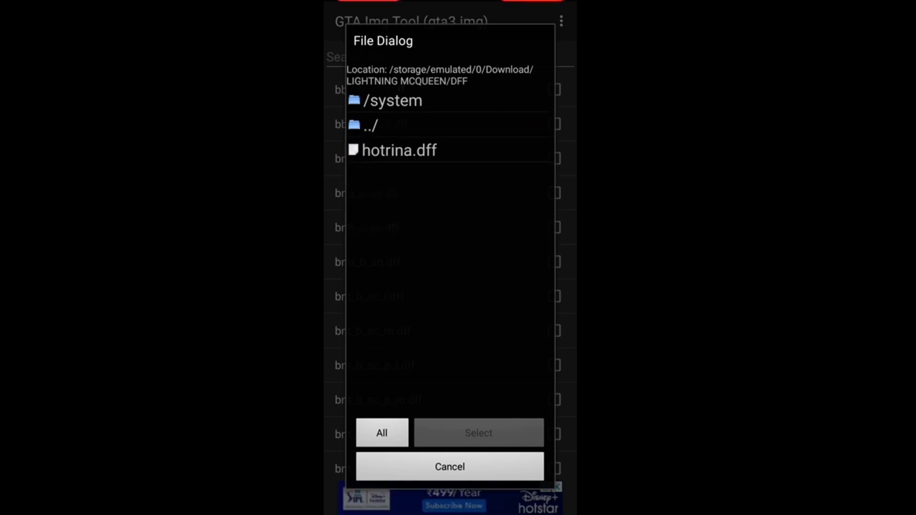
{"action": "left_click", "coordinate": [398, 150]}
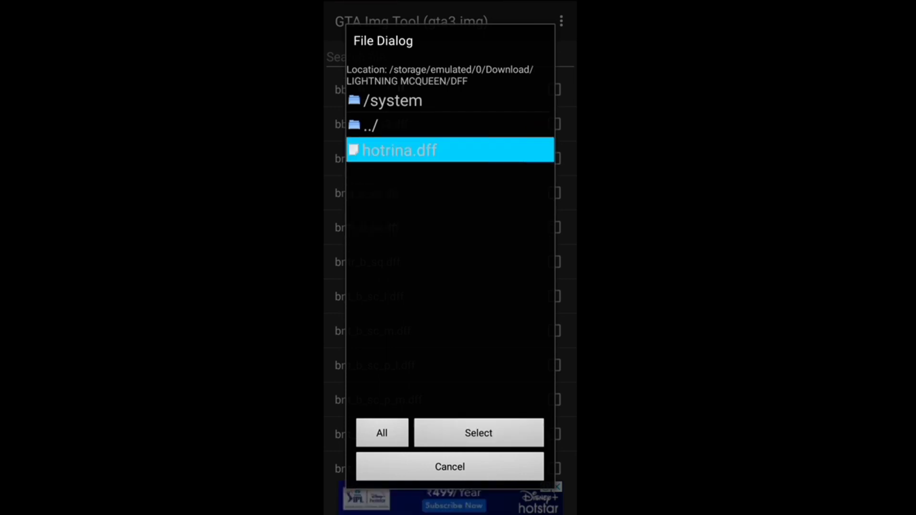
{"action": "left_click", "coordinate": [477, 434]}
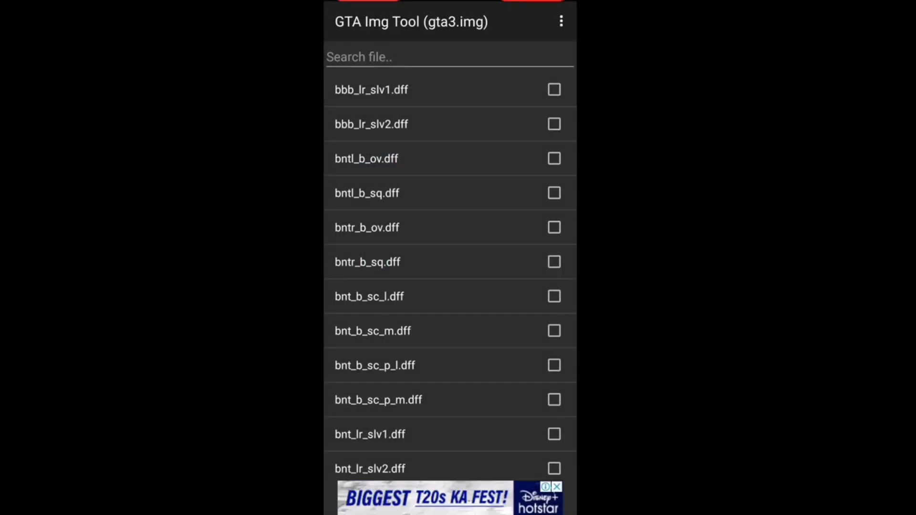
Rebuild gta3.img from the overflow menu so the new model is saved
{"action": "left_click", "coordinate": [560, 21]}
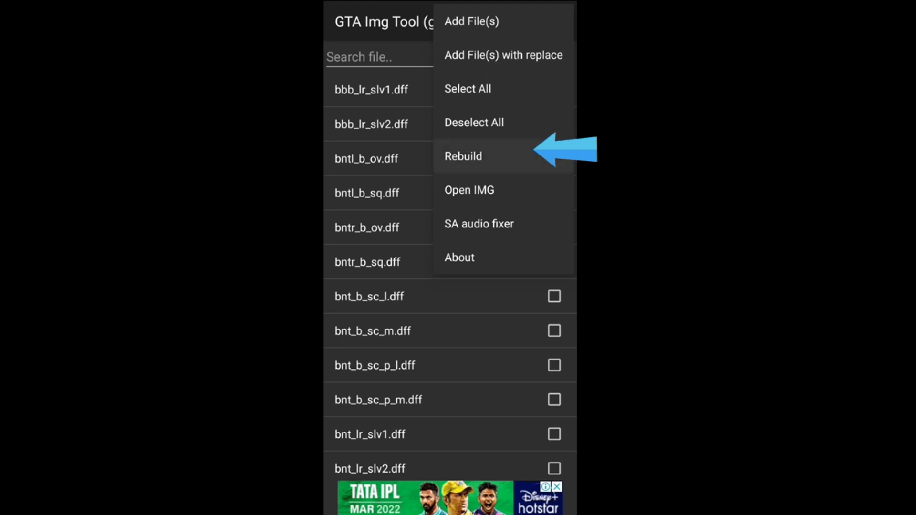
{"action": "left_click", "coordinate": [463, 155]}
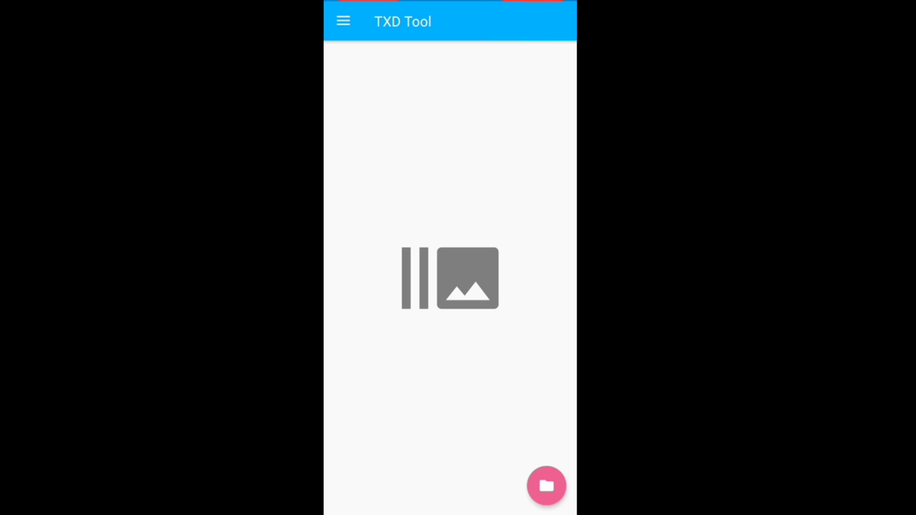
Load txd.txt from the game's txd folder, listing its 608 textures
{"action": "left_click", "coordinate": [546, 485]}
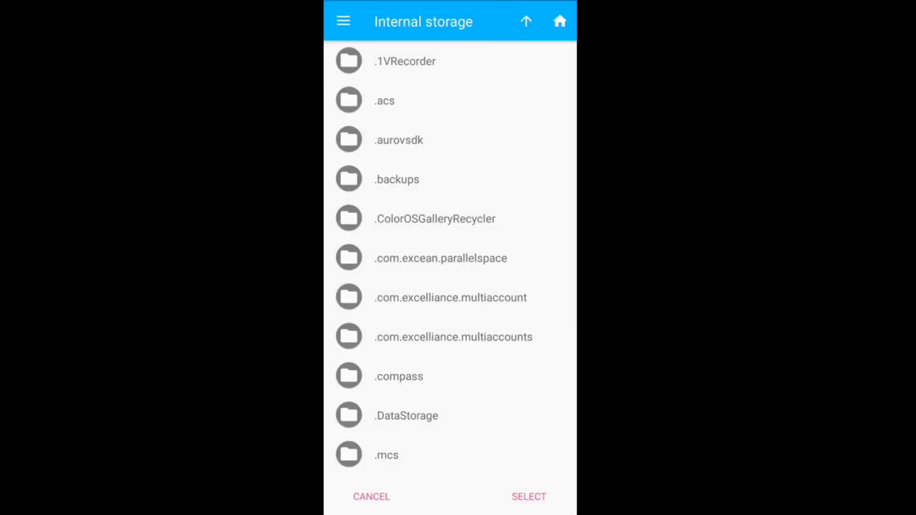
{"action": "scroll", "scroll_direction": "down", "scroll_amount": 3}
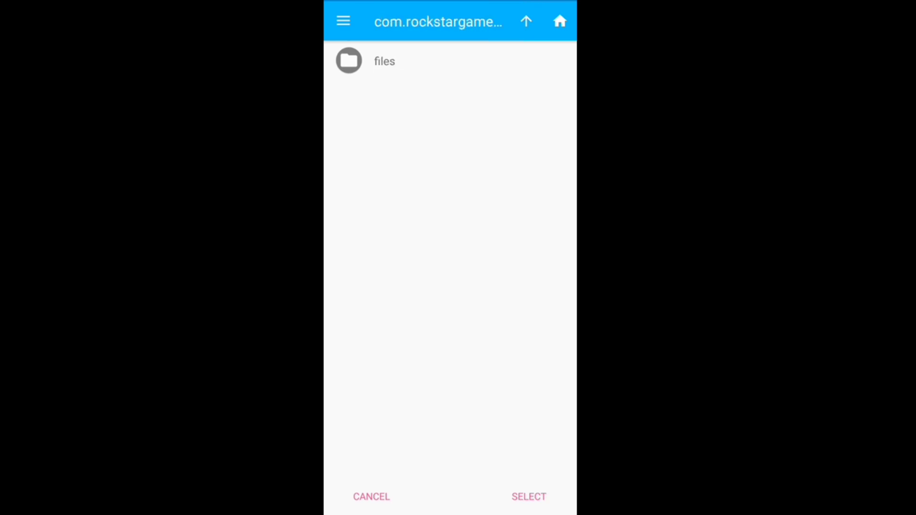
{"action": "left_click", "coordinate": [383, 61]}
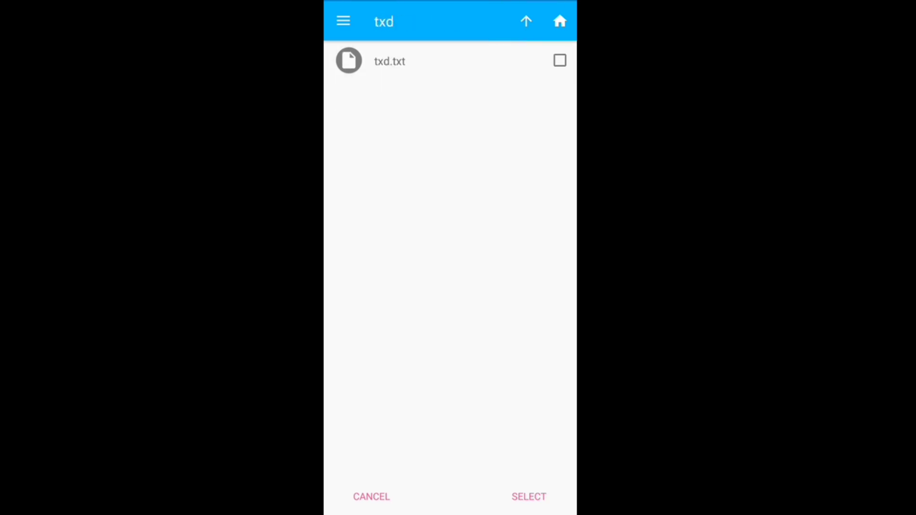
{"action": "left_click", "coordinate": [559, 60]}
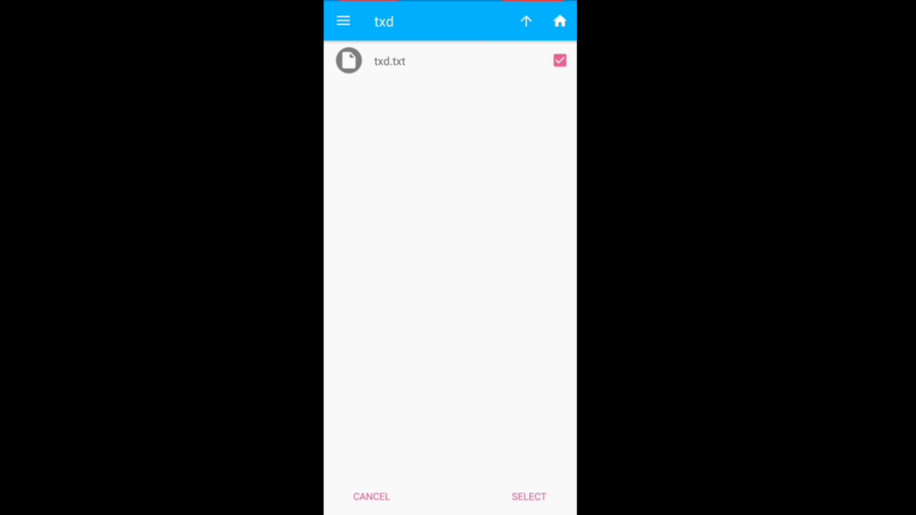
{"action": "left_click", "coordinate": [528, 496]}
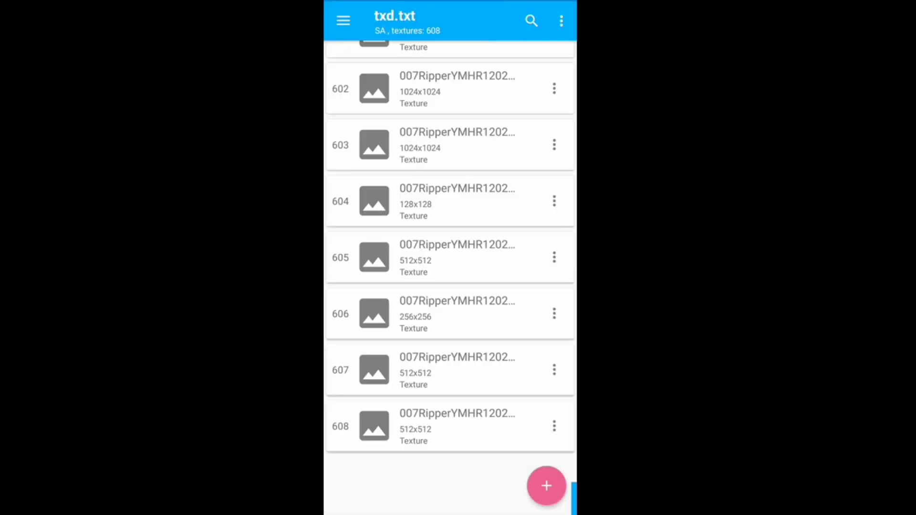
Start adding textures from image files and choose the import format
{"action": "left_click", "coordinate": [546, 485]}
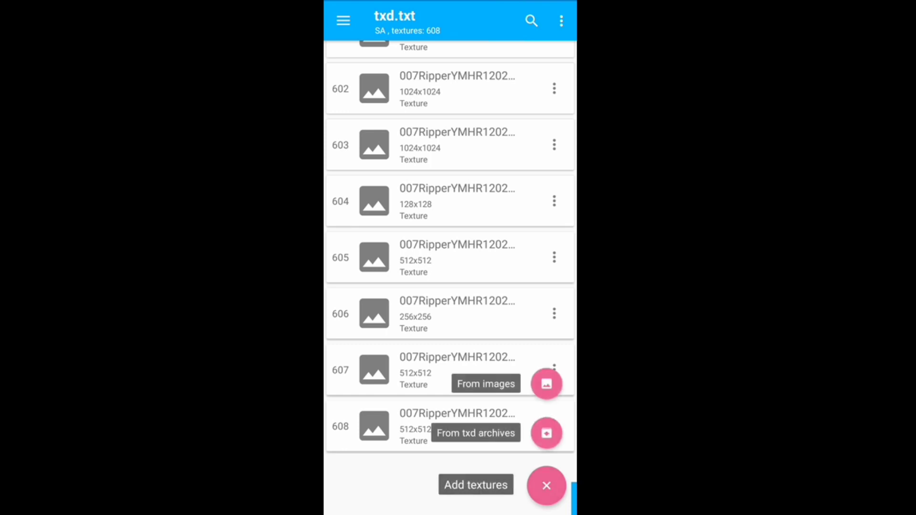
{"action": "left_click", "coordinate": [546, 383]}
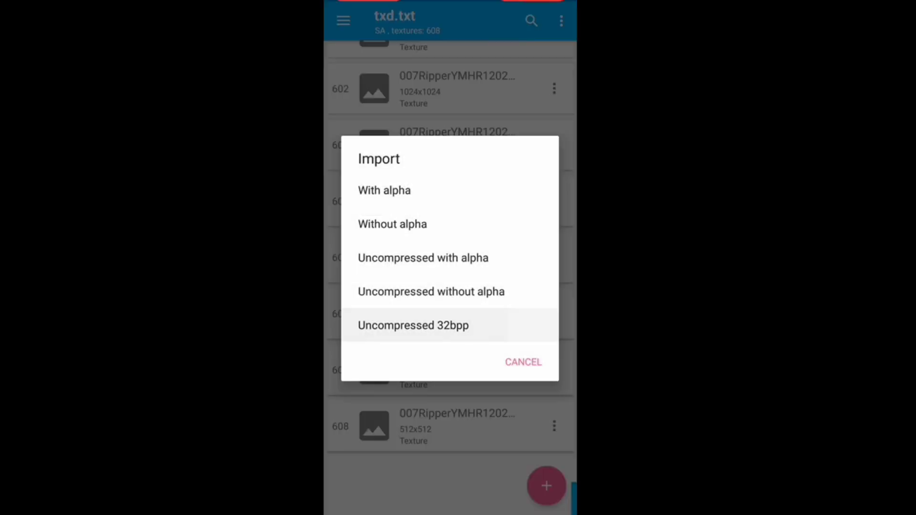
{"action": "left_click", "coordinate": [412, 325]}
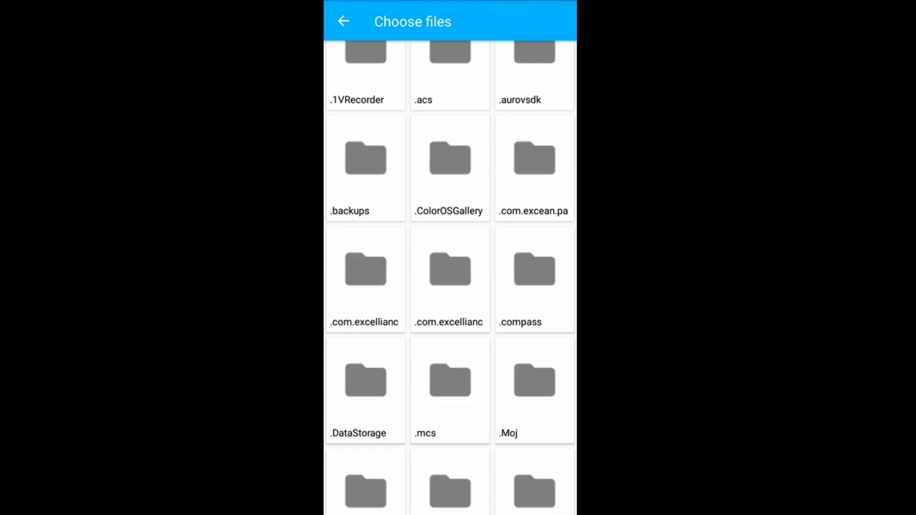
{"action": "scroll", "scroll_direction": "down", "scroll_amount": 3}
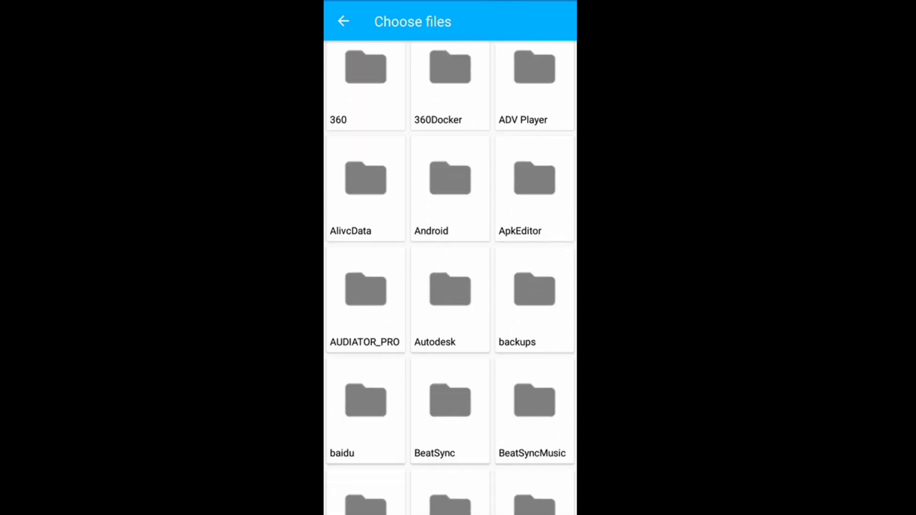
{"action": "scroll", "scroll_direction": "down", "scroll_amount": 3}
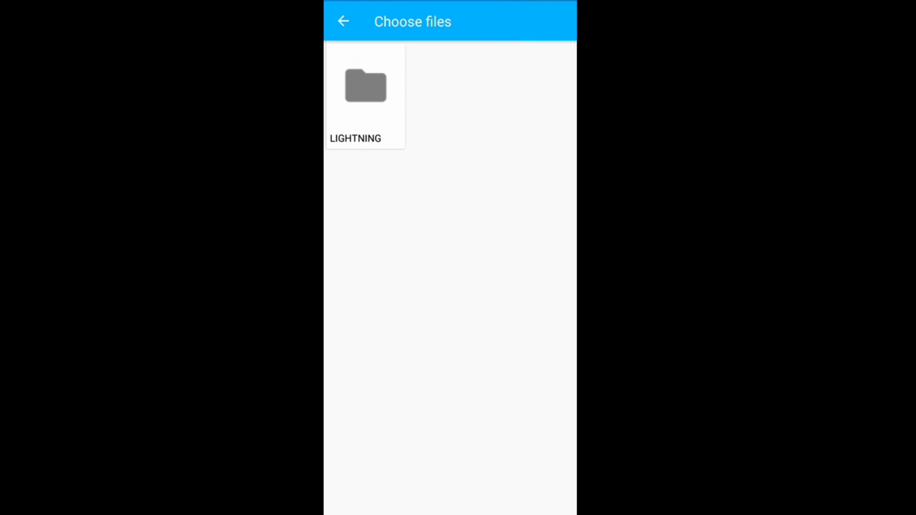
Select all six PNG images in LIGHTNING MCQUEEN/TXD for import
{"action": "left_click", "coordinate": [364, 93]}
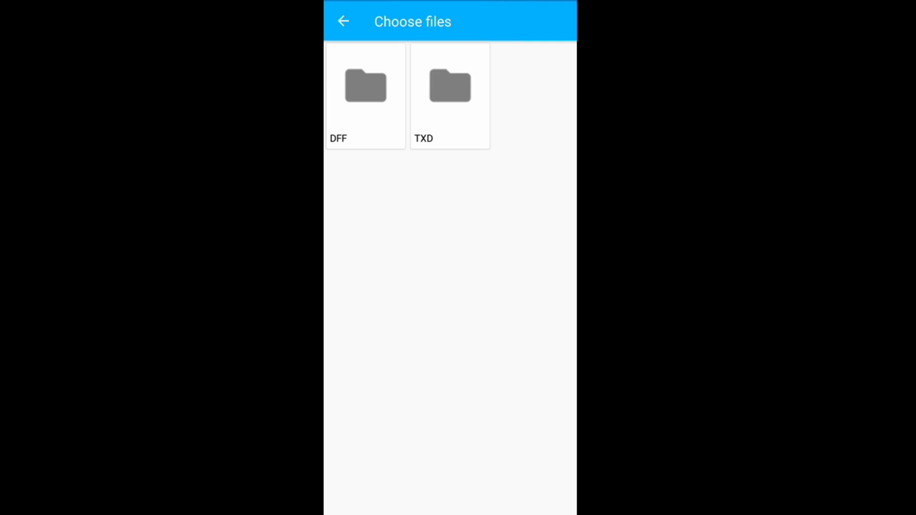
{"action": "left_click", "coordinate": [449, 86]}
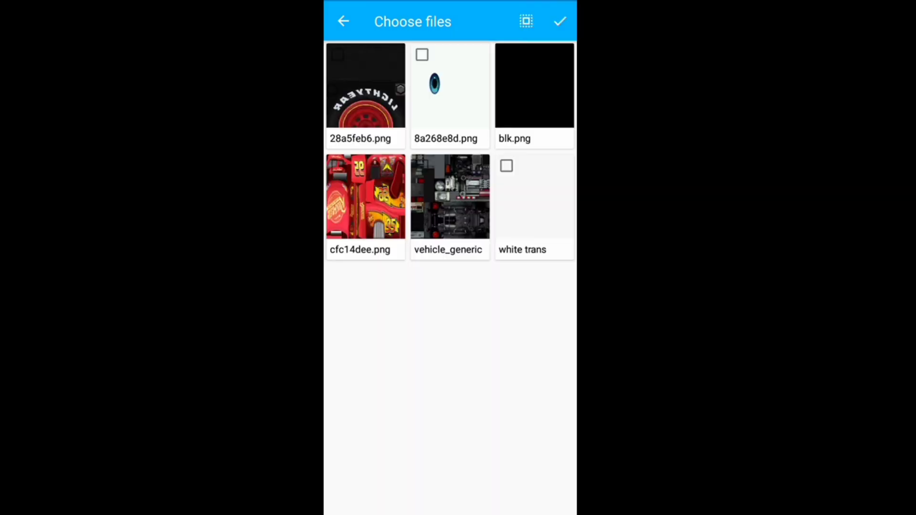
{"action": "left_click", "coordinate": [524, 21]}
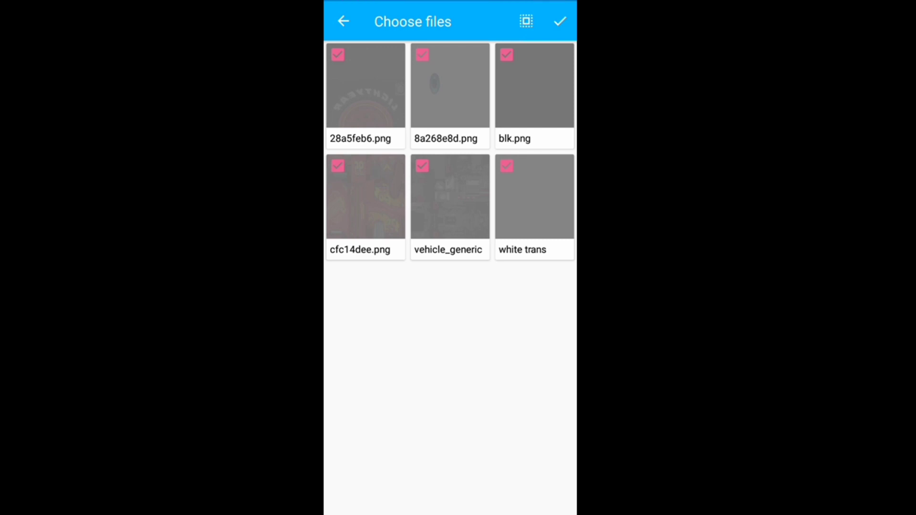
{"action": "left_click", "coordinate": [559, 21]}
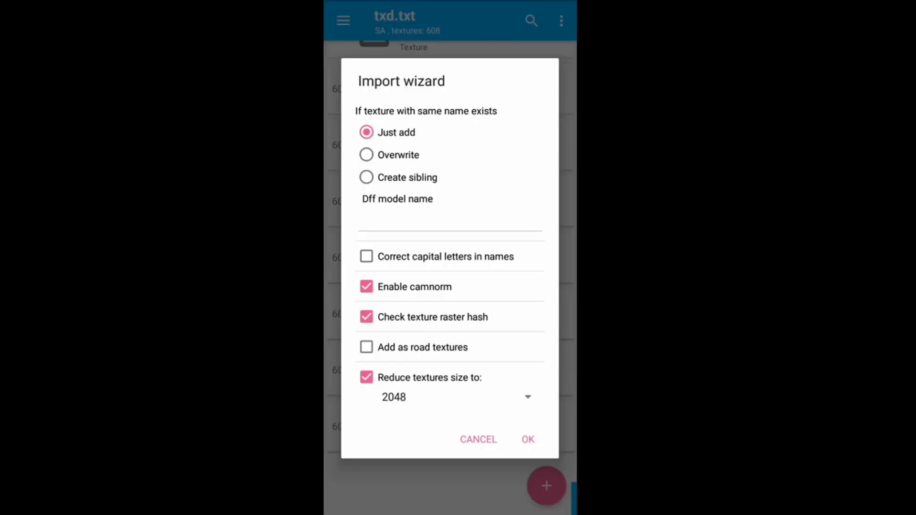
Import the textures with Overwrite selected so same-named textures are replaced
{"action": "left_click", "coordinate": [367, 154]}
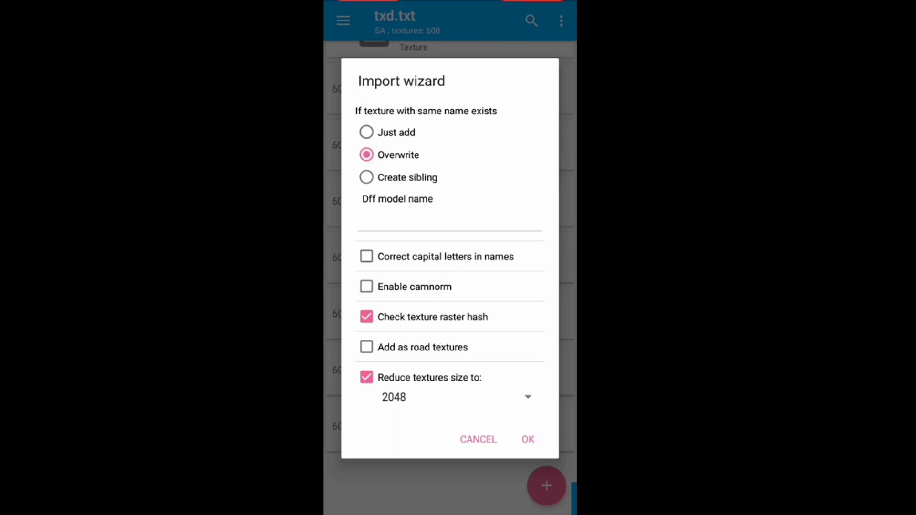
{"action": "left_click", "coordinate": [526, 439]}
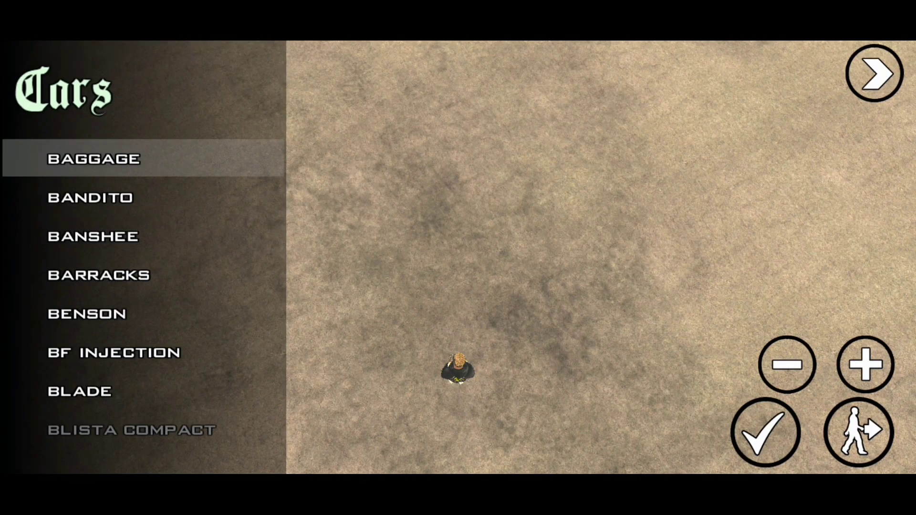
Spawn vehicles from the Cars list until the Hotring shows as Lightning McQueen
{"action": "left_click", "coordinate": [873, 73]}
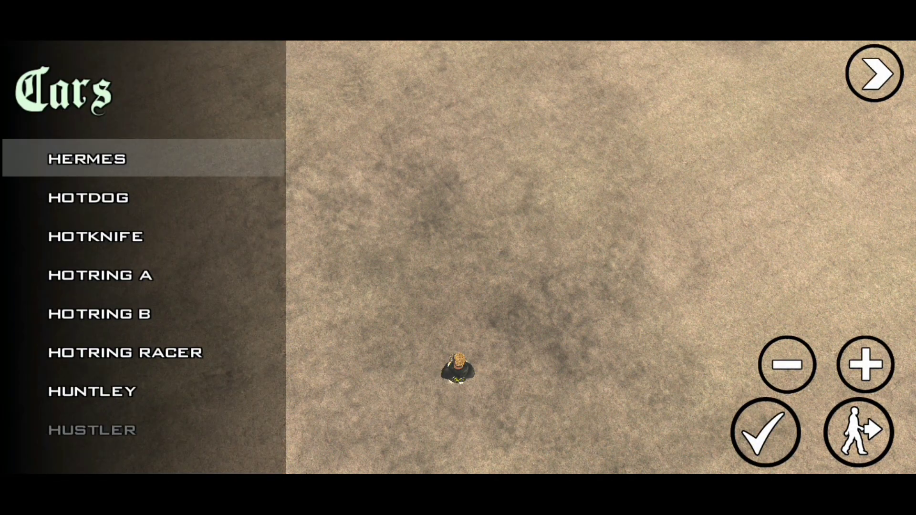
{"action": "left_click", "coordinate": [87, 197]}
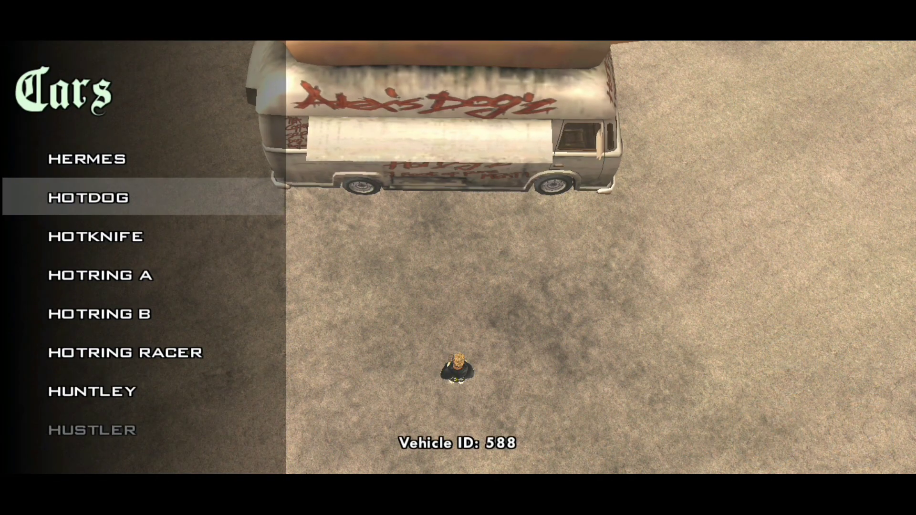
{"action": "scroll", "scroll_direction": "down", "scroll_amount": 3}
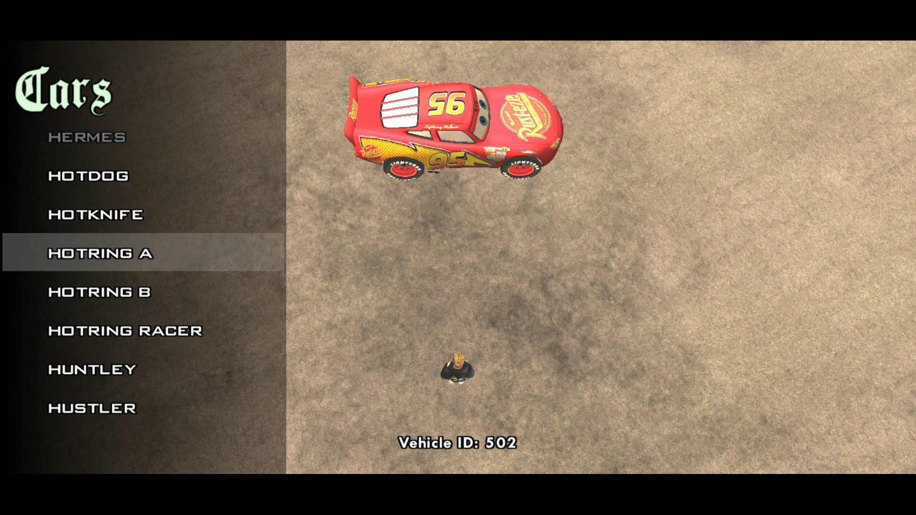
{"action": "left_click", "coordinate": [871, 74]}
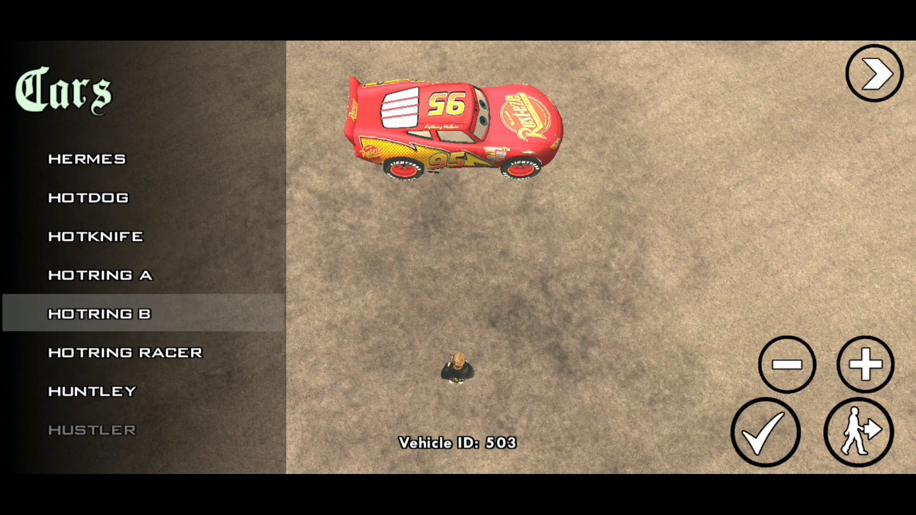